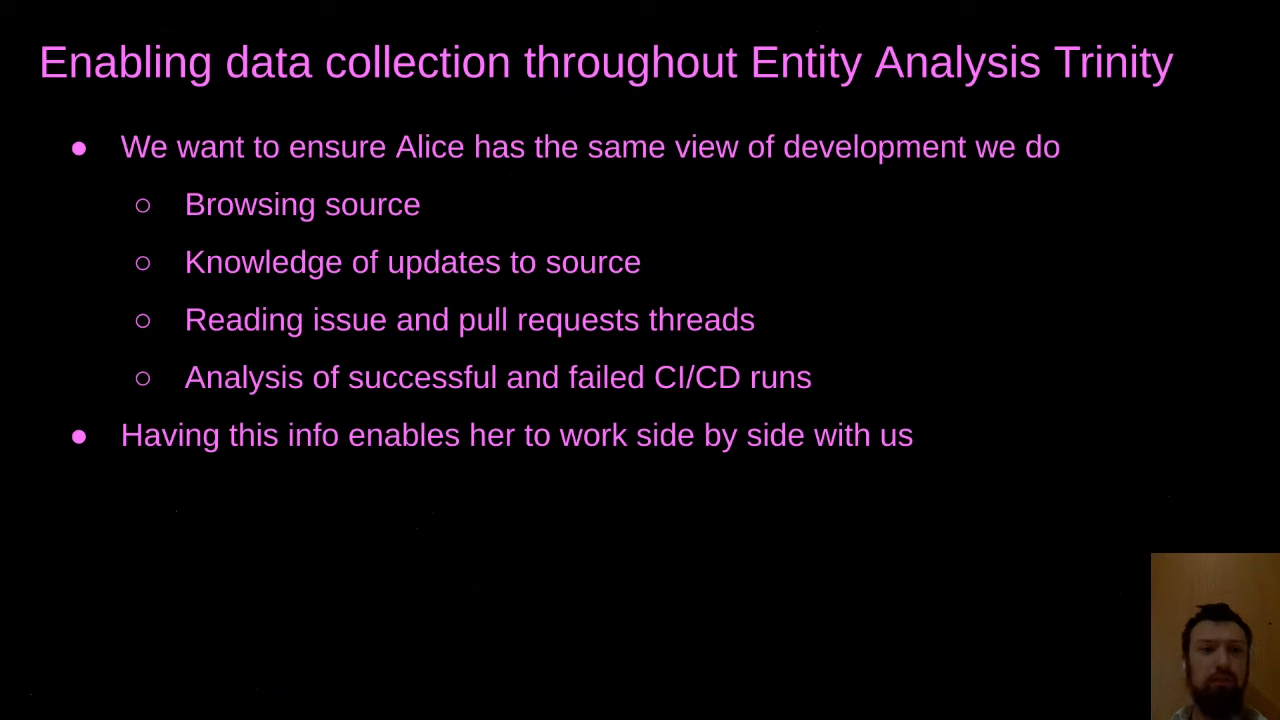
Advance to the Federation Fundamentals slide on webhook events, SCITT statements and policy engines.
key("Right")
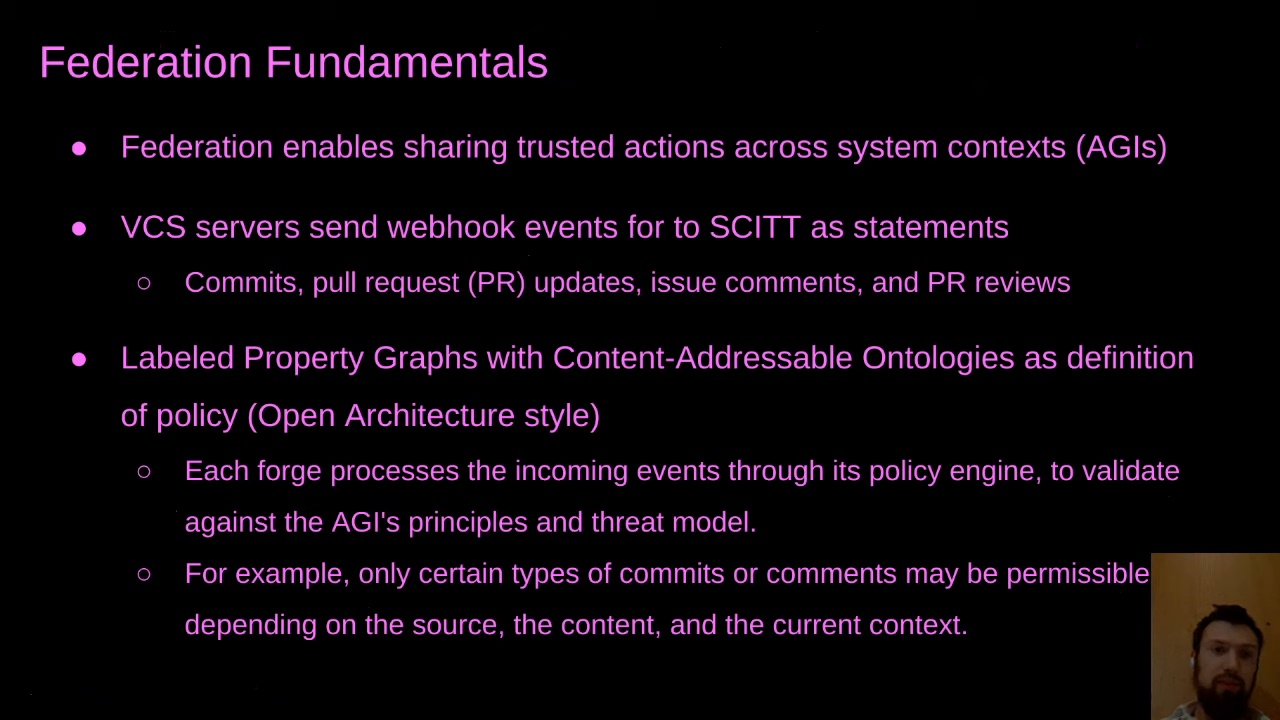
key("Right")
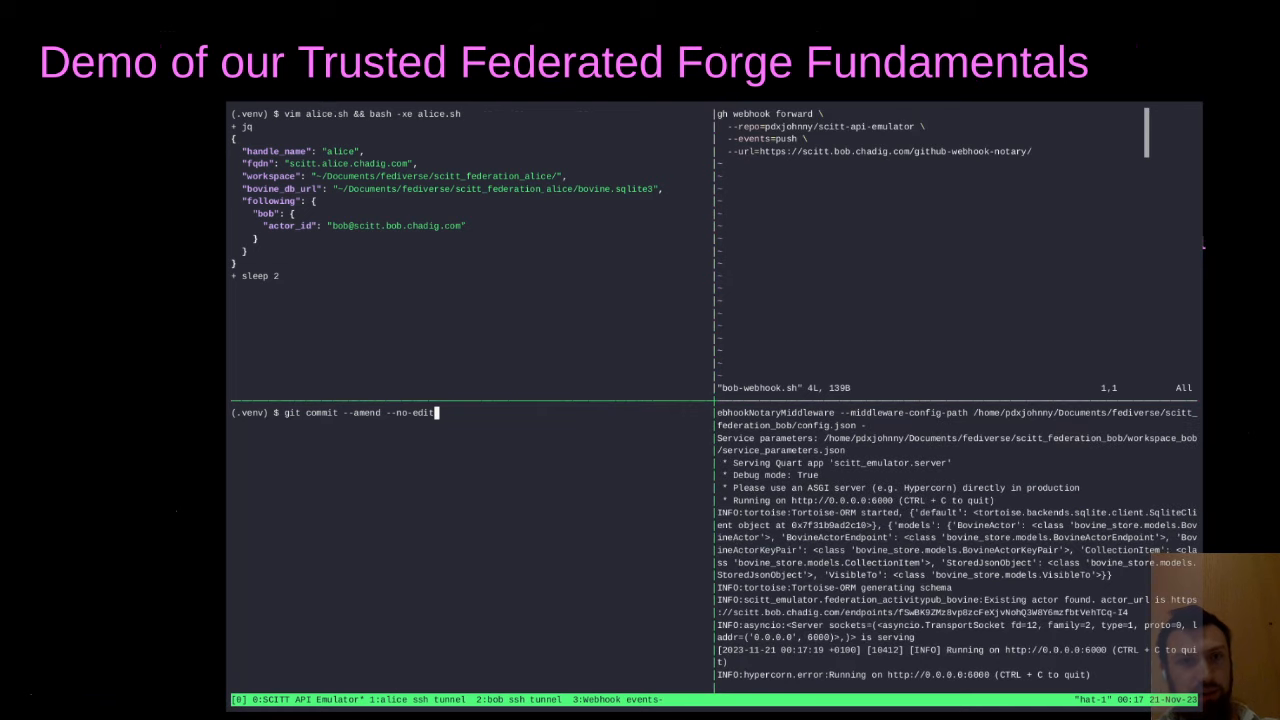
Amend the demo scripts commit with git commit --amend --no-edit and push it to GitHub.
key("Return")
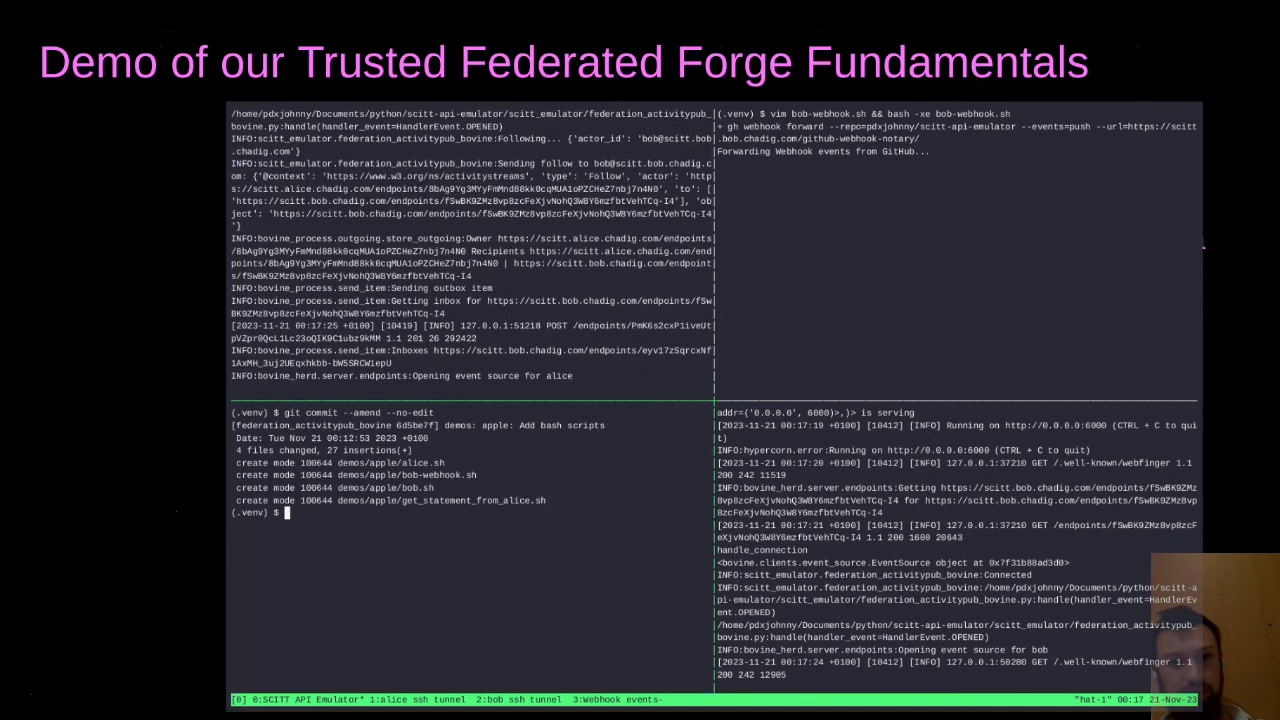
type("git push")
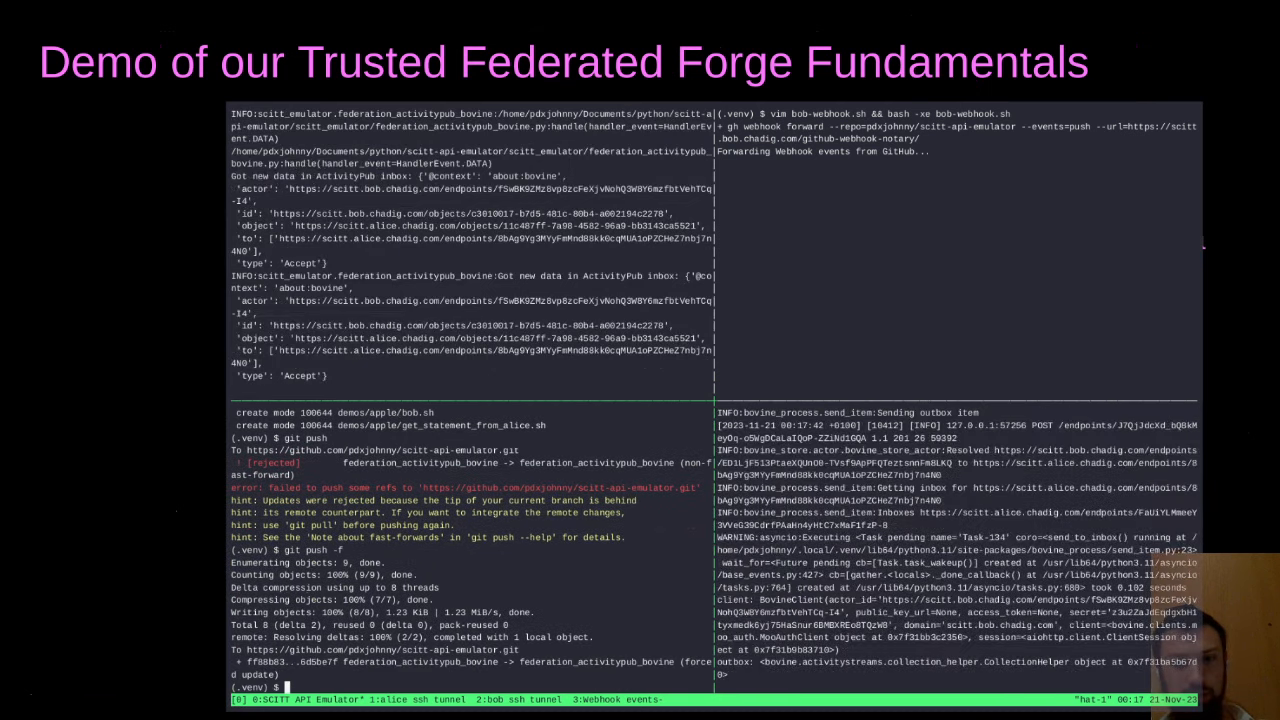
type("git commit --amend --no-edit")
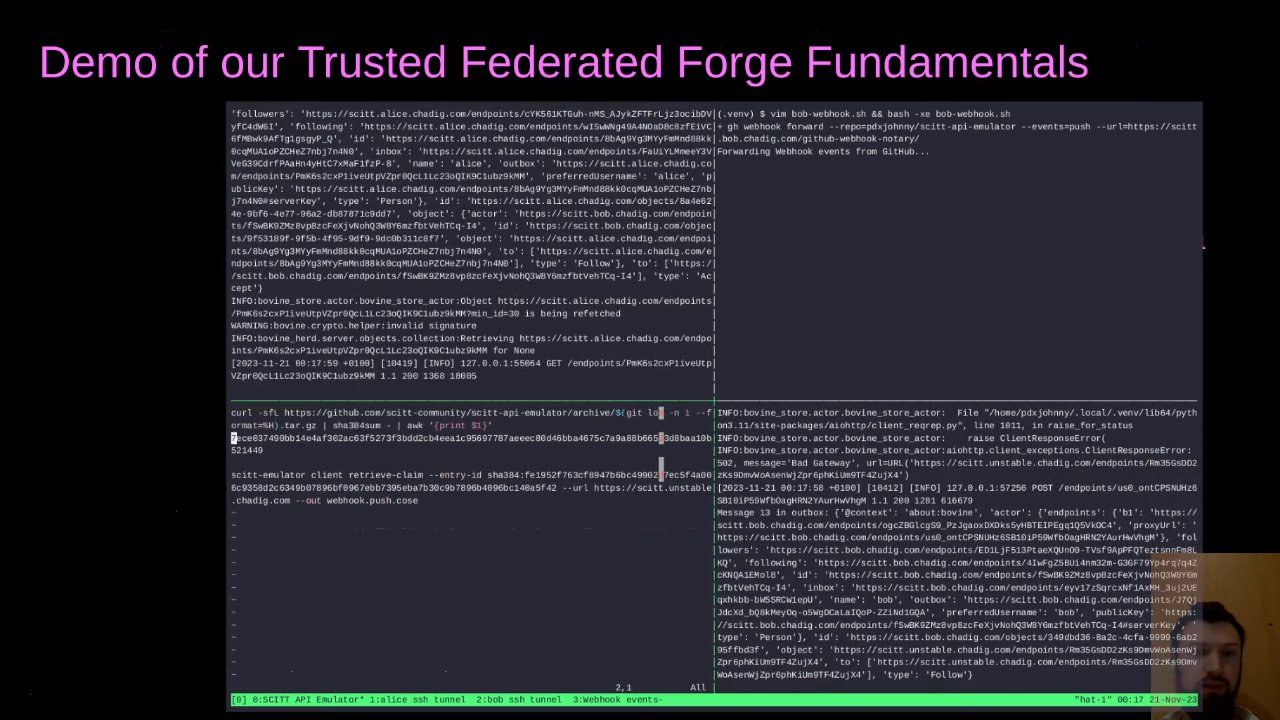
Edit and rerun bob-webhook.sh with bash -xe, then search the log for 'COSE'.
type("echo Statement should contain SLSA info with hash as follows:")
type("#")
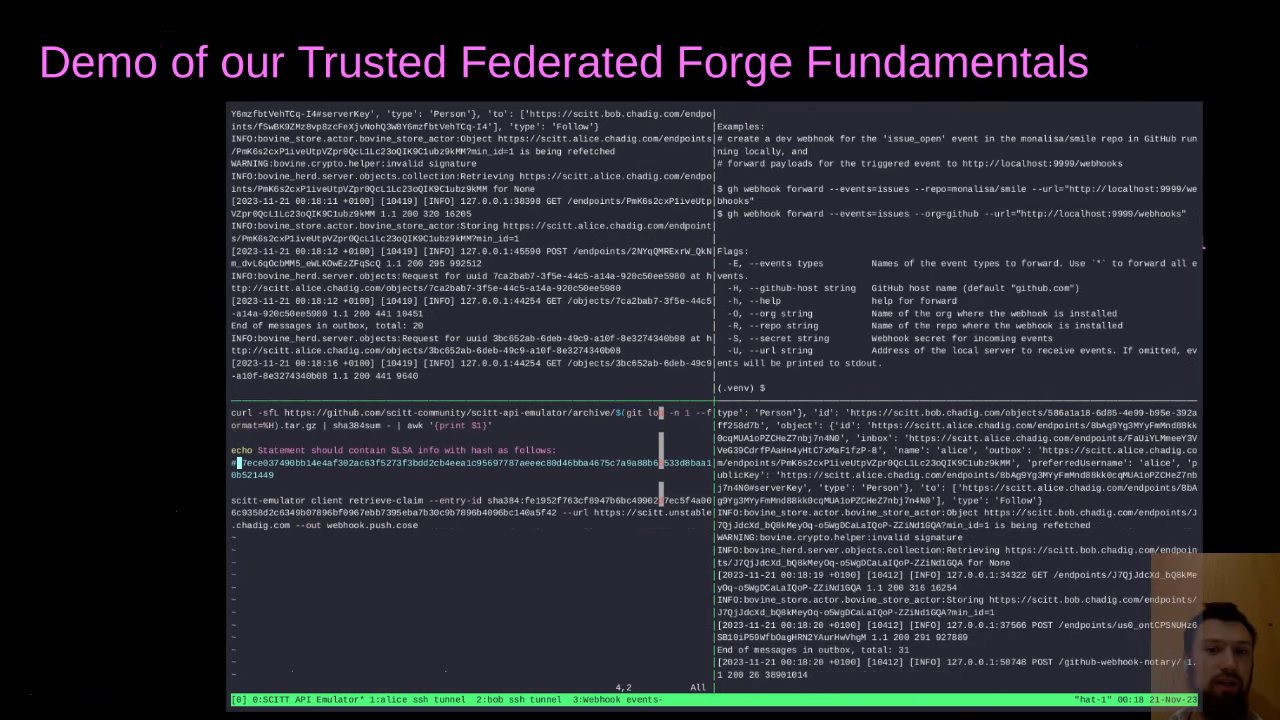
type("vim bob-webhook.sh && bash -xe bob-webhook.sh")
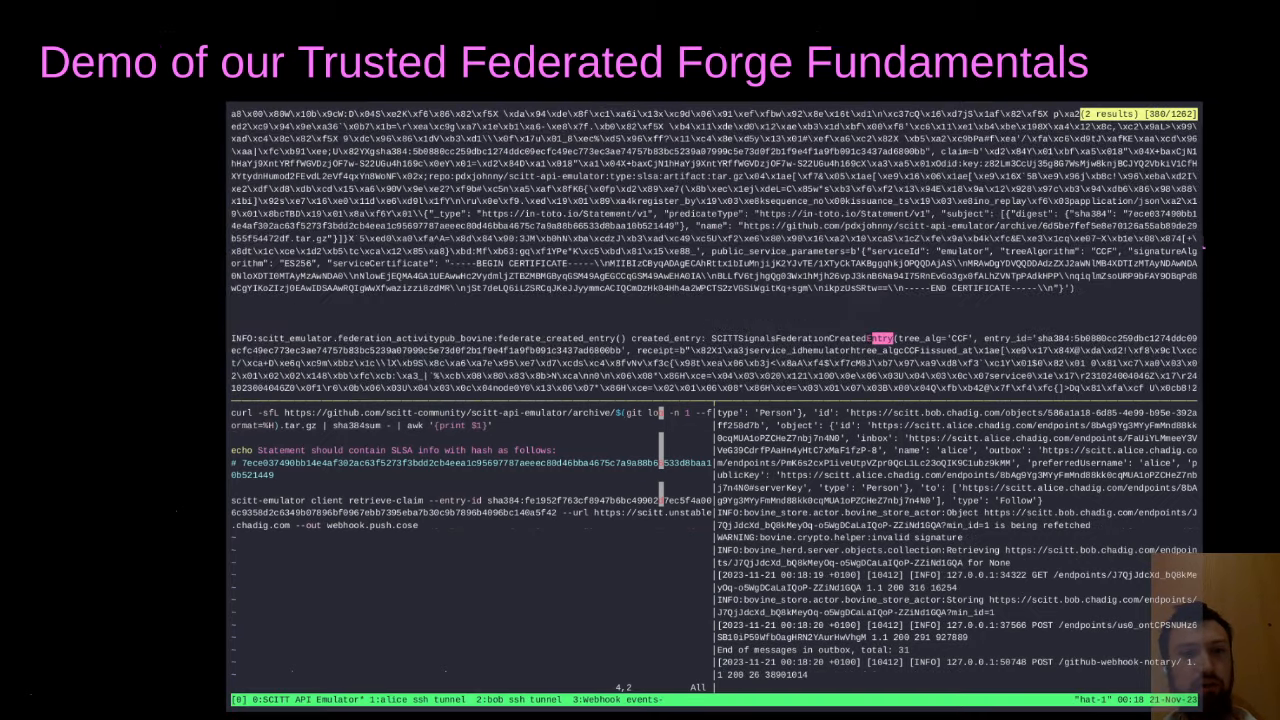
scroll("down", 3)
type("wo")
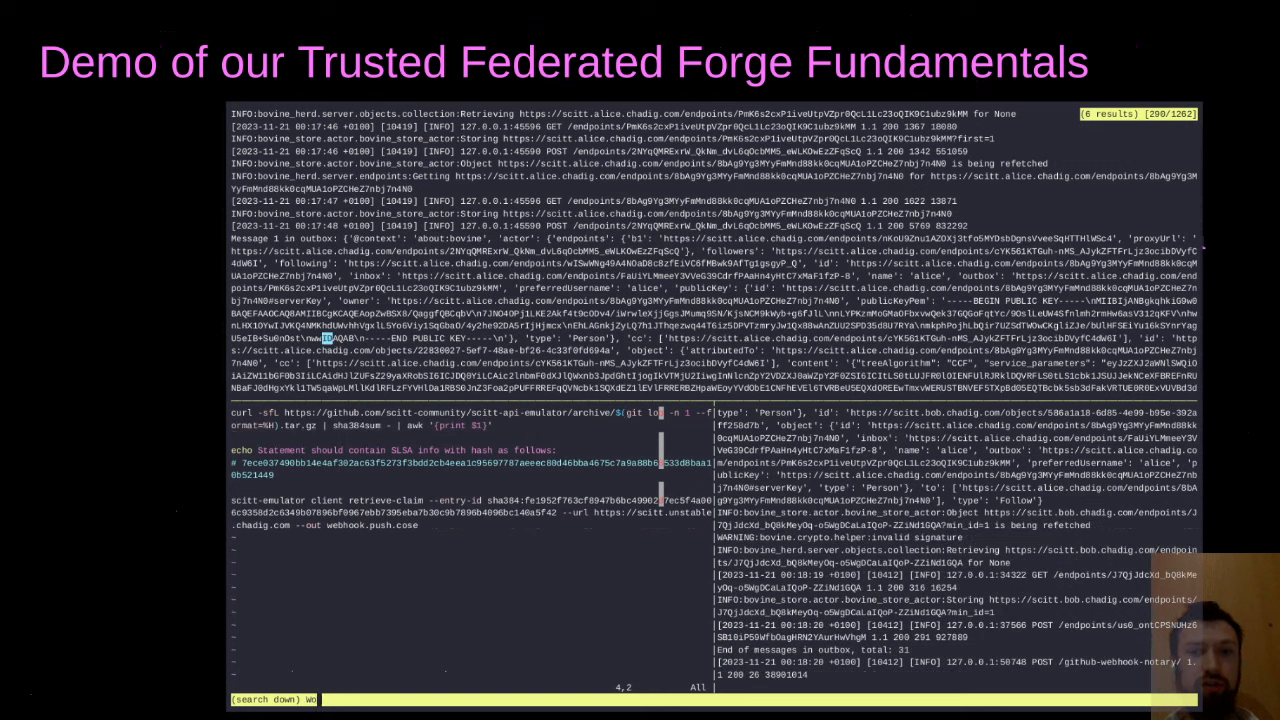
type("COS")
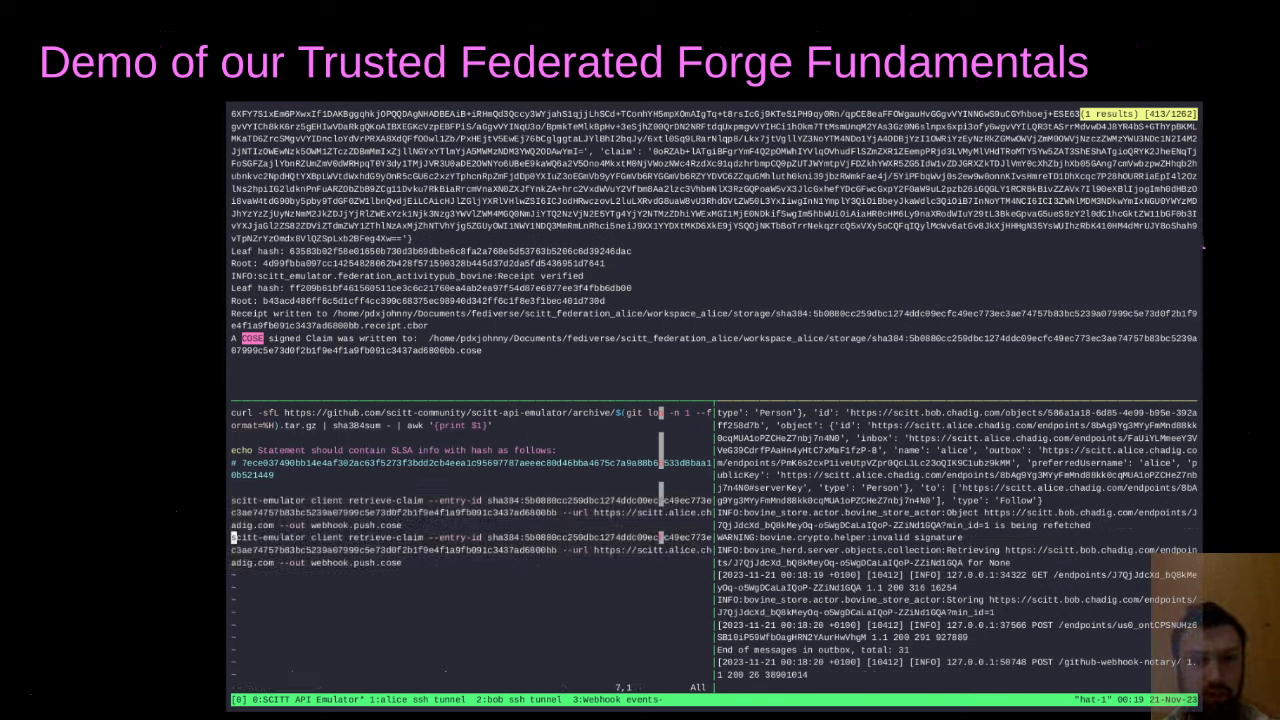
Zoom the vim notes pane to fill the tmux window showing the retrieved claim.
key("Return")
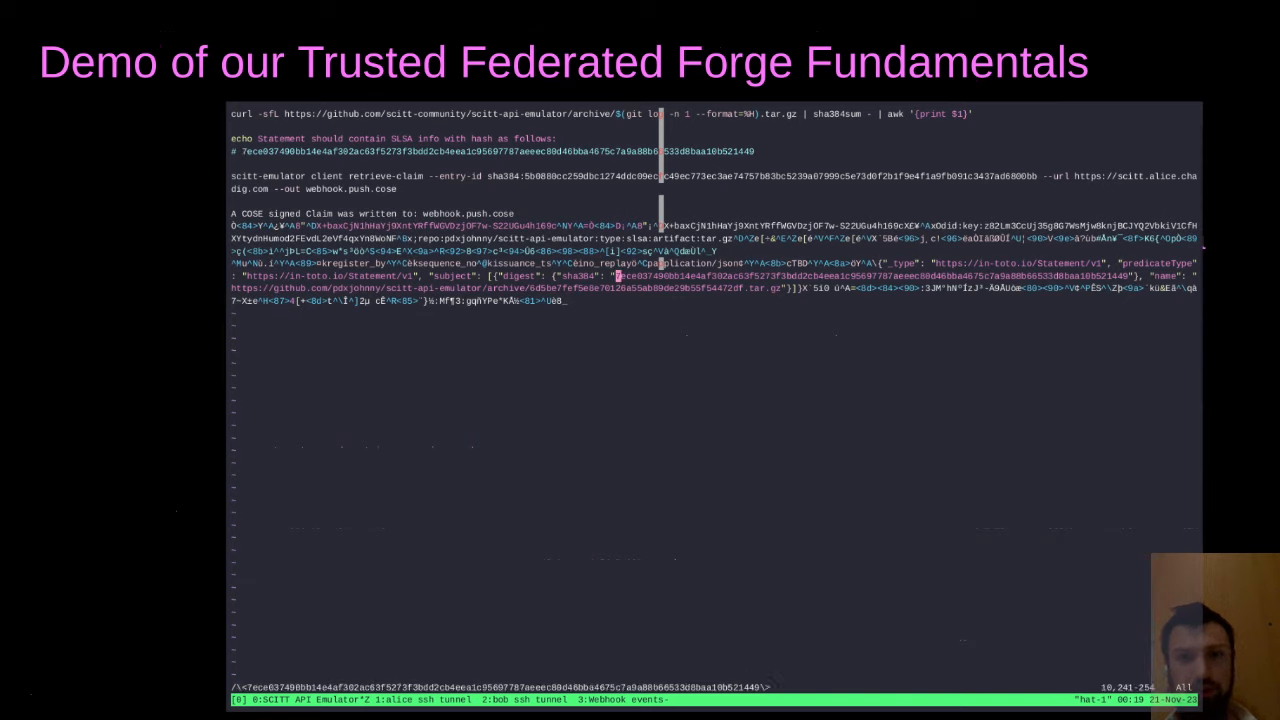
Turn on search highlighting with :set hls and start an echo note 'We g…'.
type(":set hls")
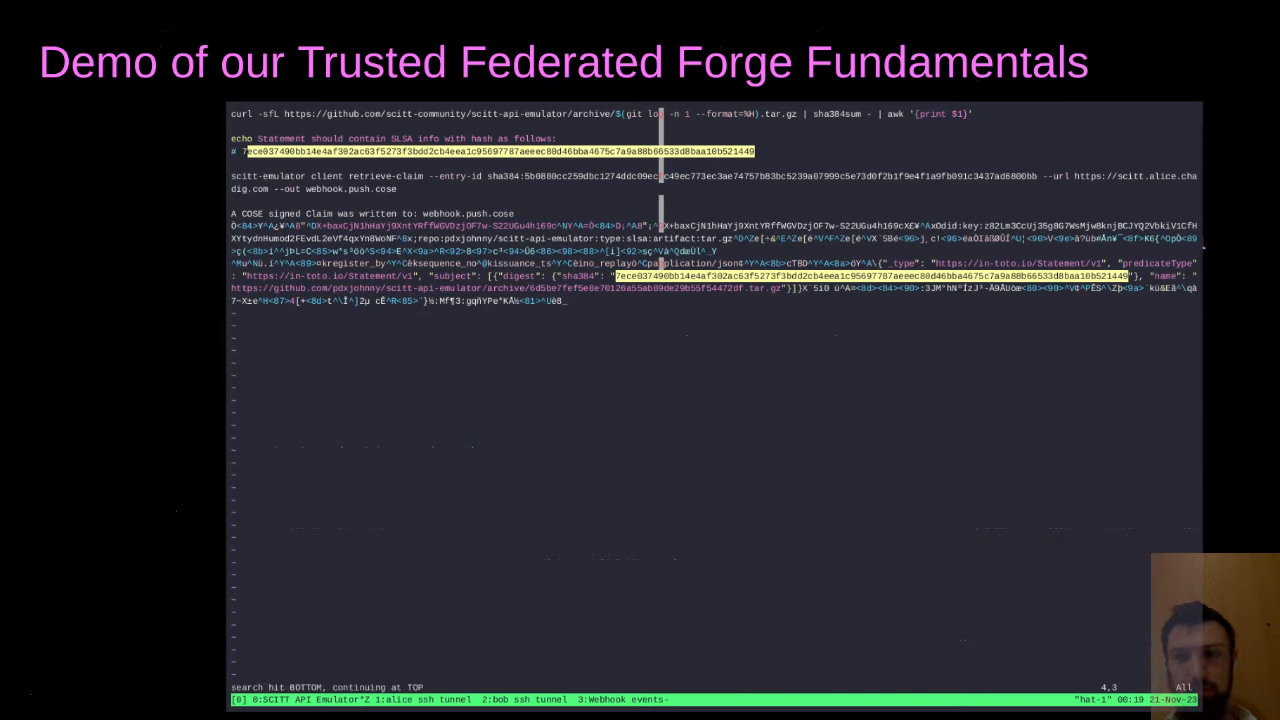
key("i")
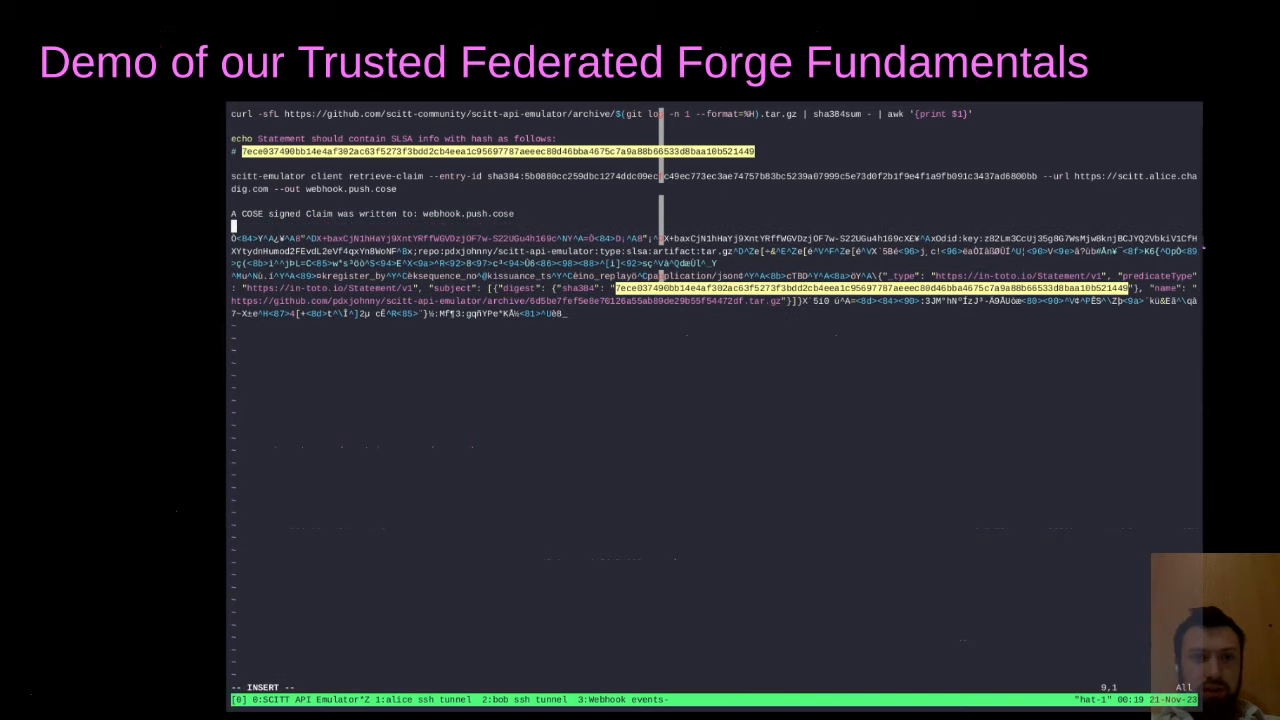
type("echo We g")
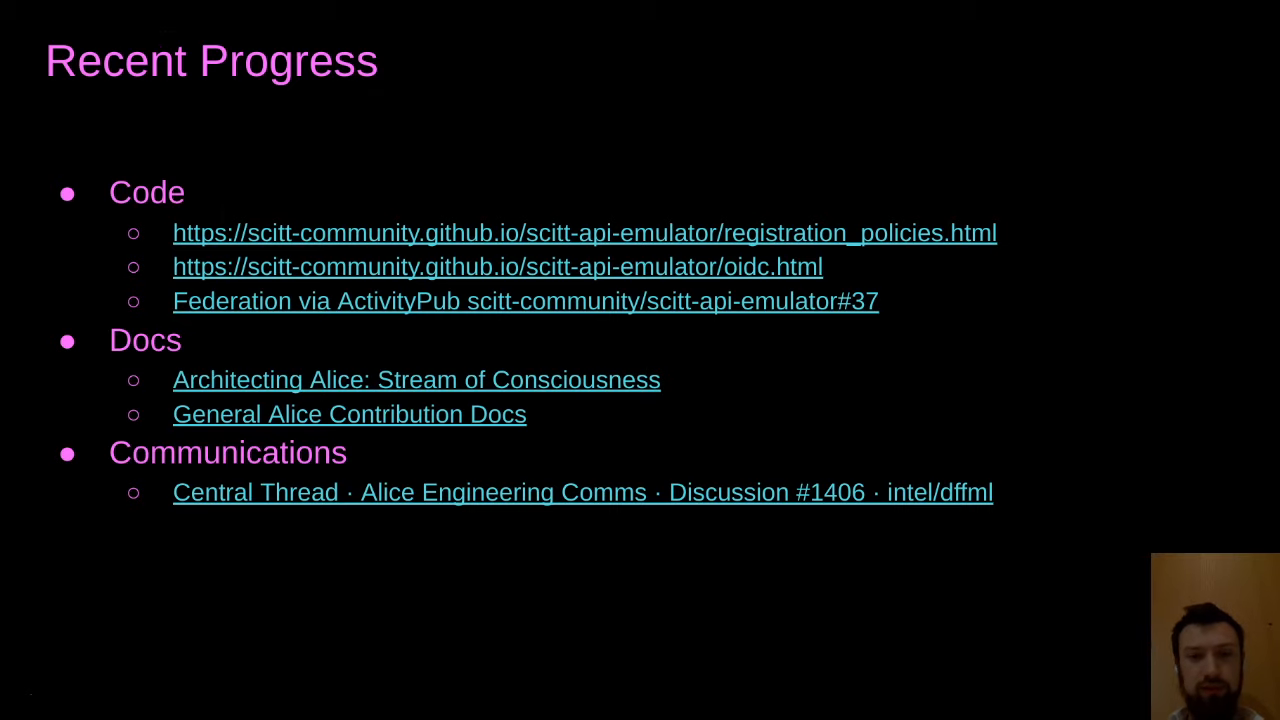
Advance to the 'How does one get involved?' slide with Programming and Brainstorming QR codes.
key("Right")
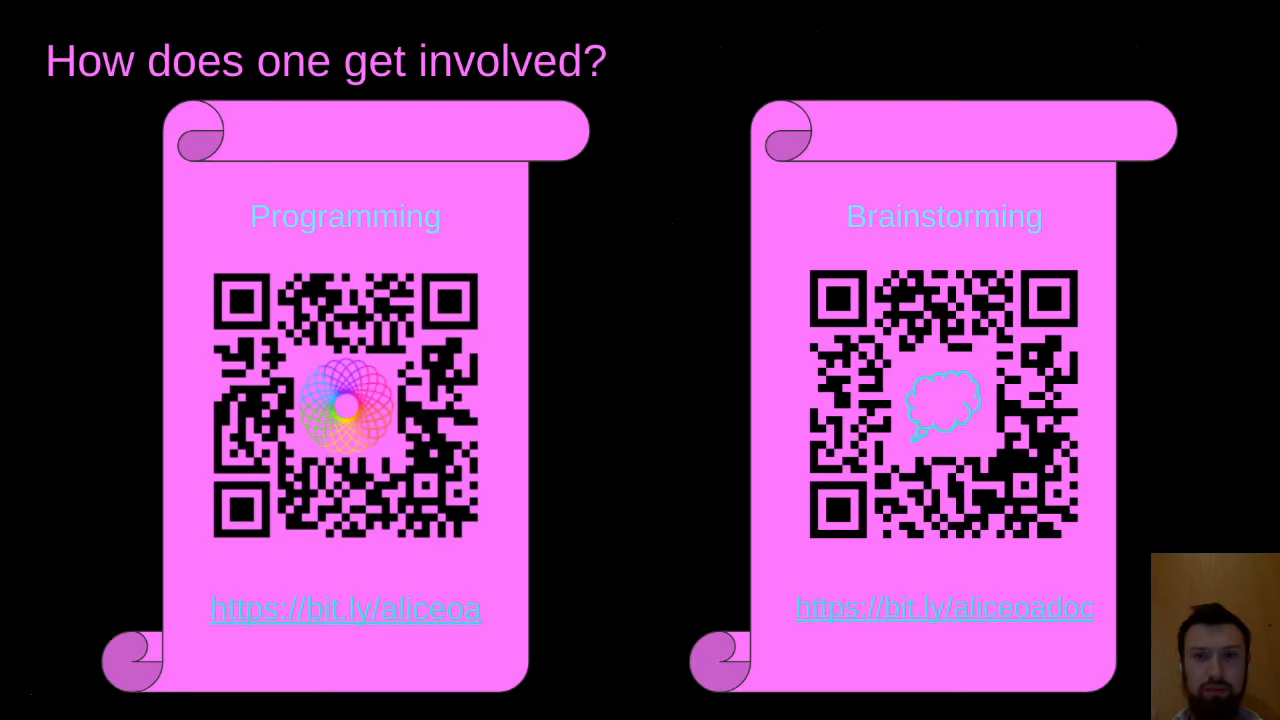